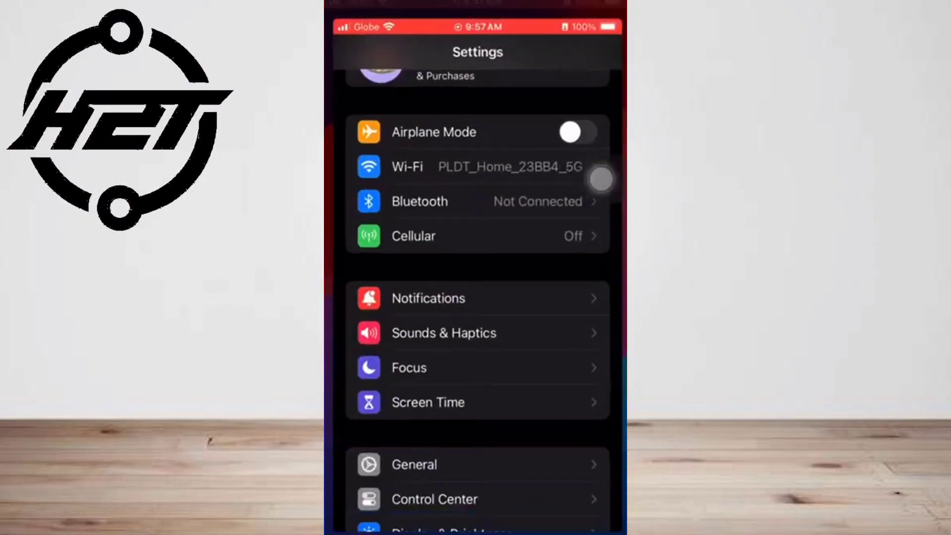
Scroll the main Settings list to reach the Apple ID name at the top.
scroll("up", 3)
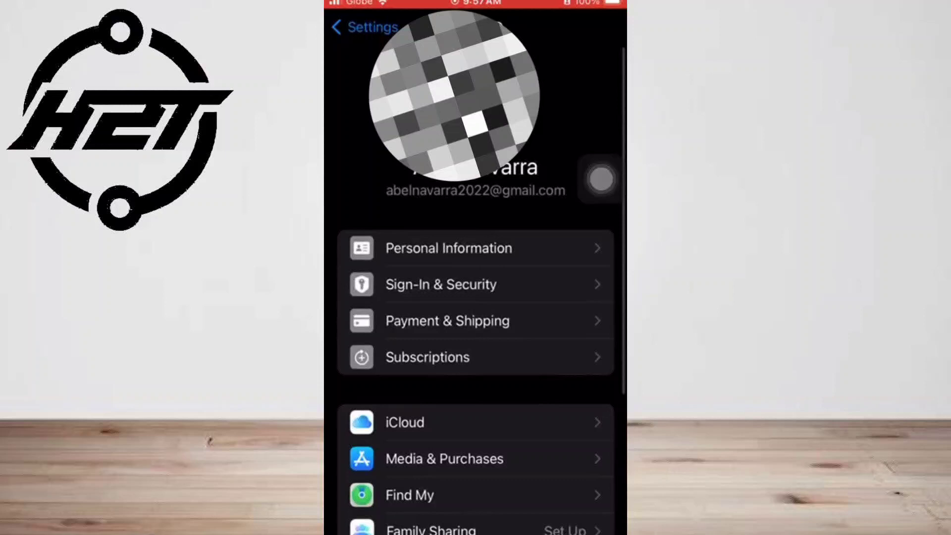
scroll("down", 3)
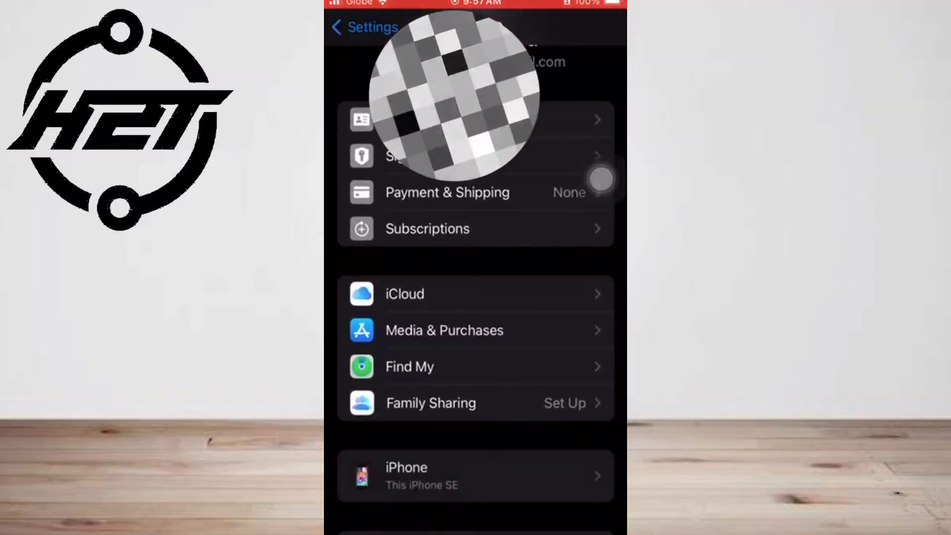
scroll("up", 3)
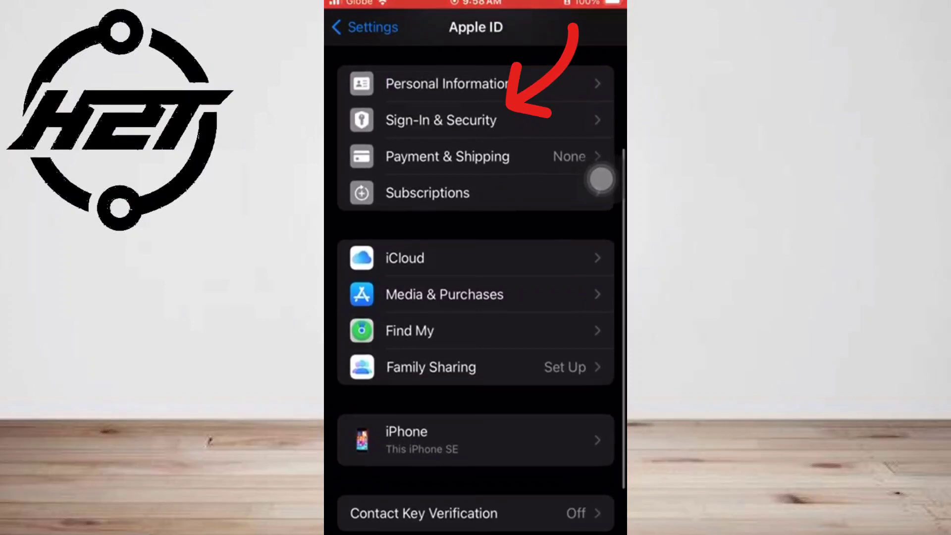
Go into Sign-In & Security and reach the Two-Factor Authentication page with the trusted number.
left_click(440, 120)
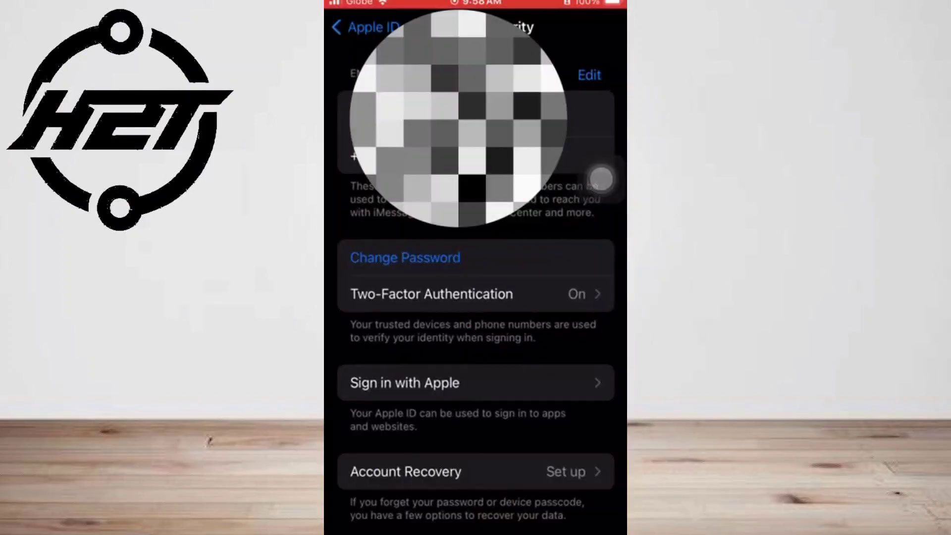
scroll("up", 3)
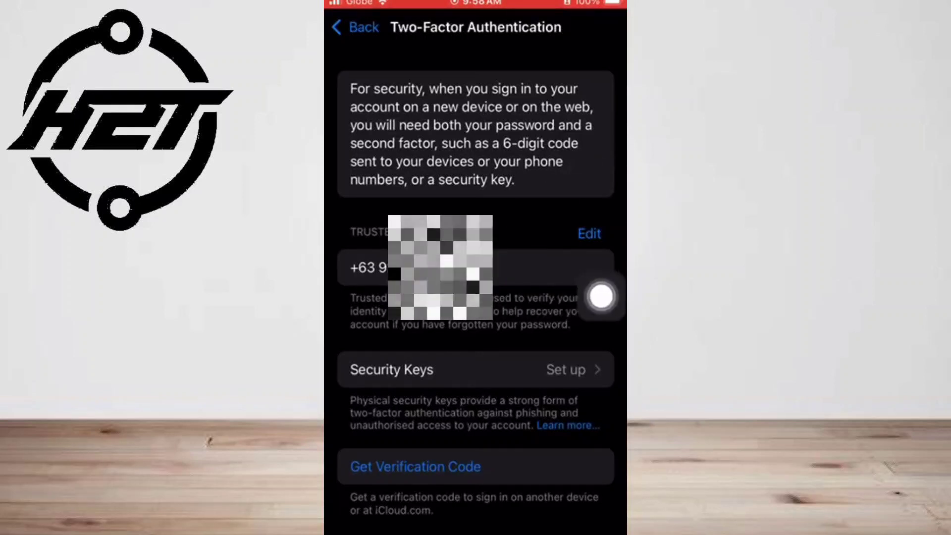
mouse_move(602, 113)
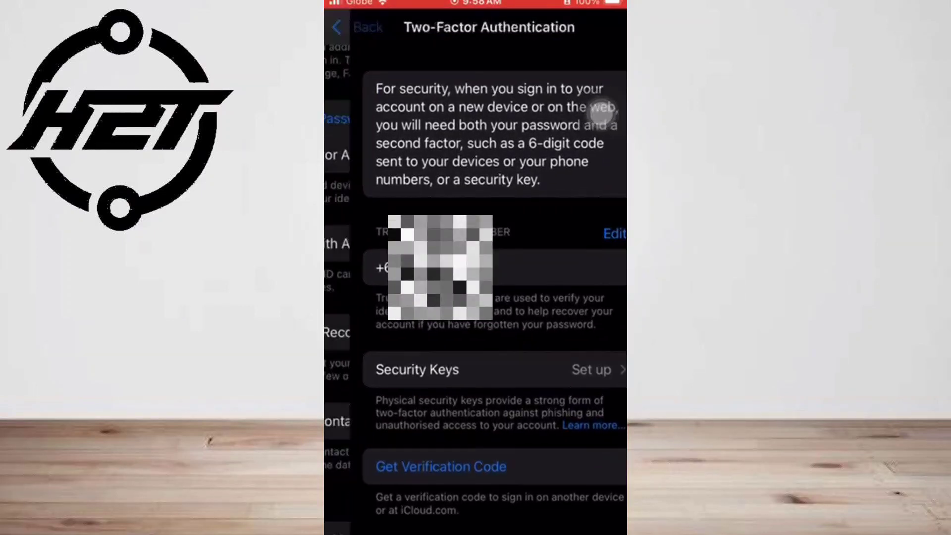
left_click(358, 27)
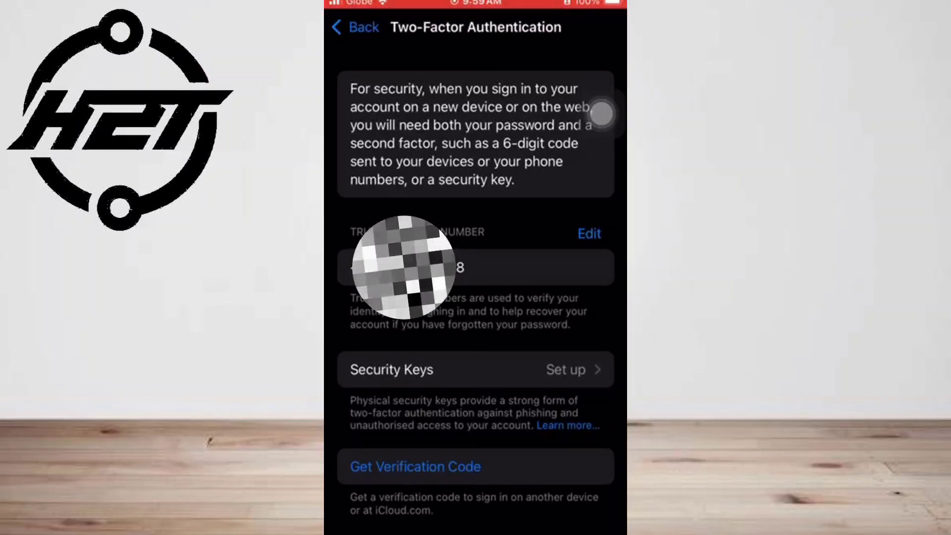
scroll("up", 3)
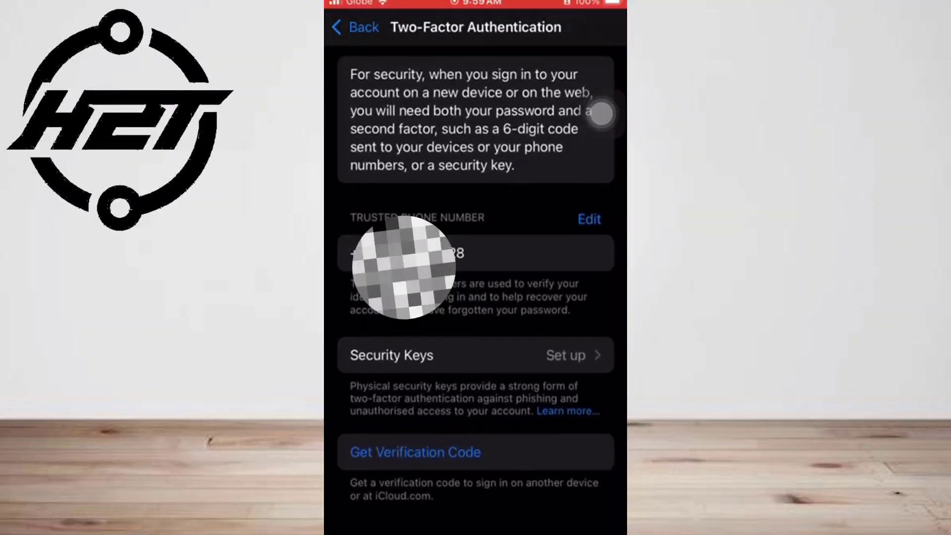
scroll("down", 3)
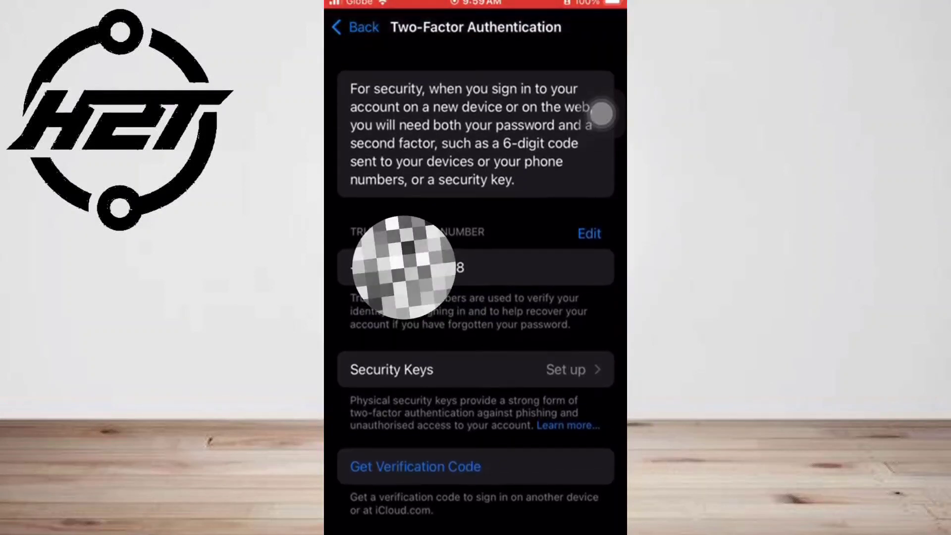